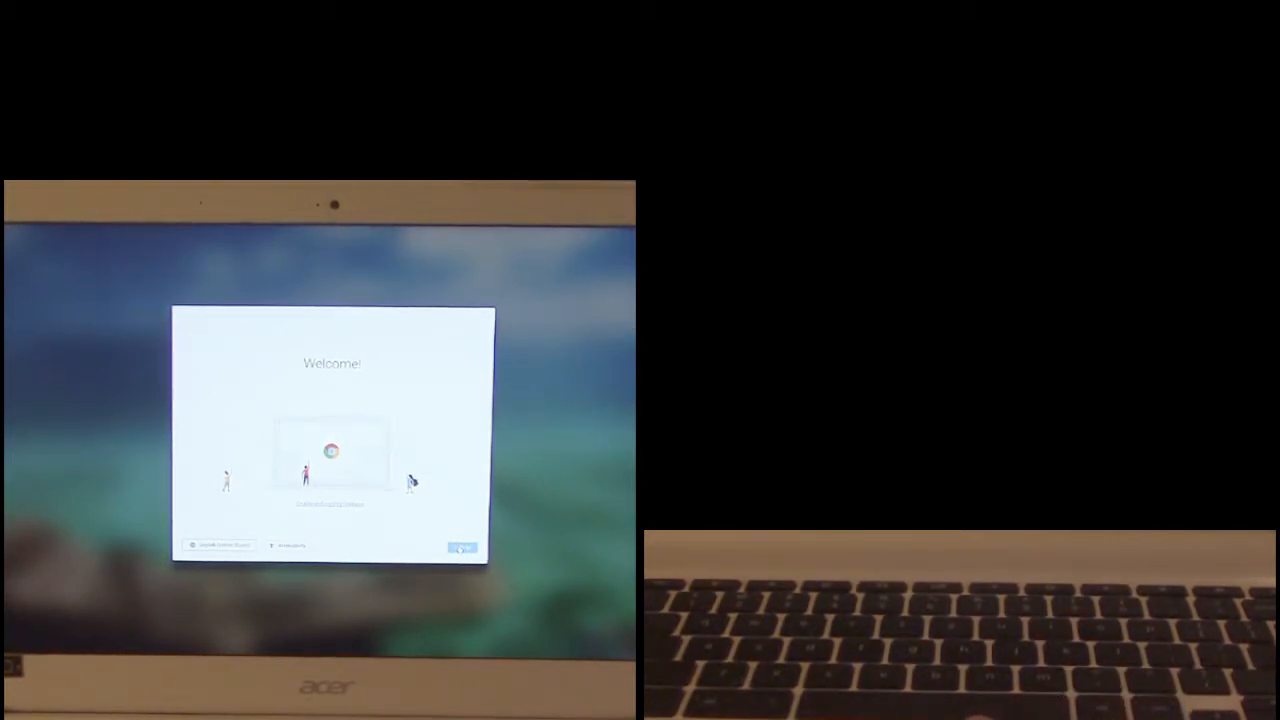
# Finish first-run setup with Let's go on the Welcome screen.
pyautogui.click(461, 547)
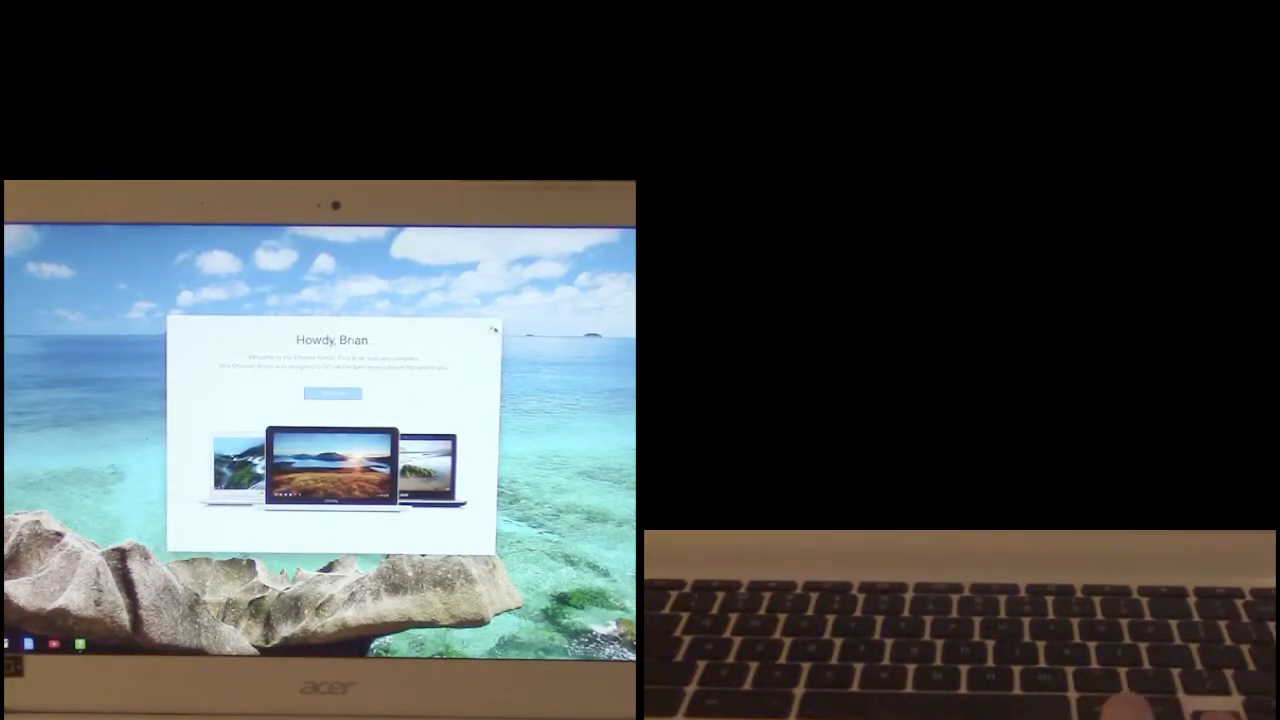
# Close the Howdy welcome greeting window.
pyautogui.click(490, 329)
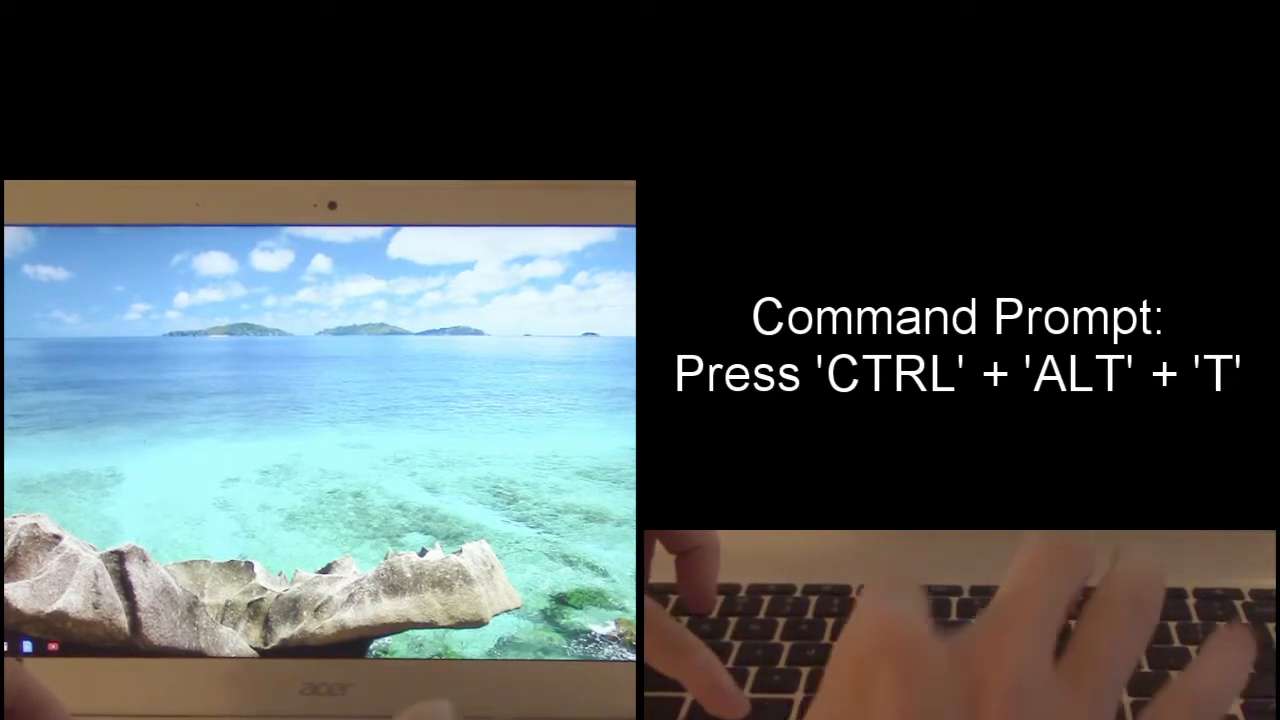
# Open the crosh shell with Ctrl+Alt+T and type live_in_a_coal_mine.
pyautogui.press('ctrl+alt+t')
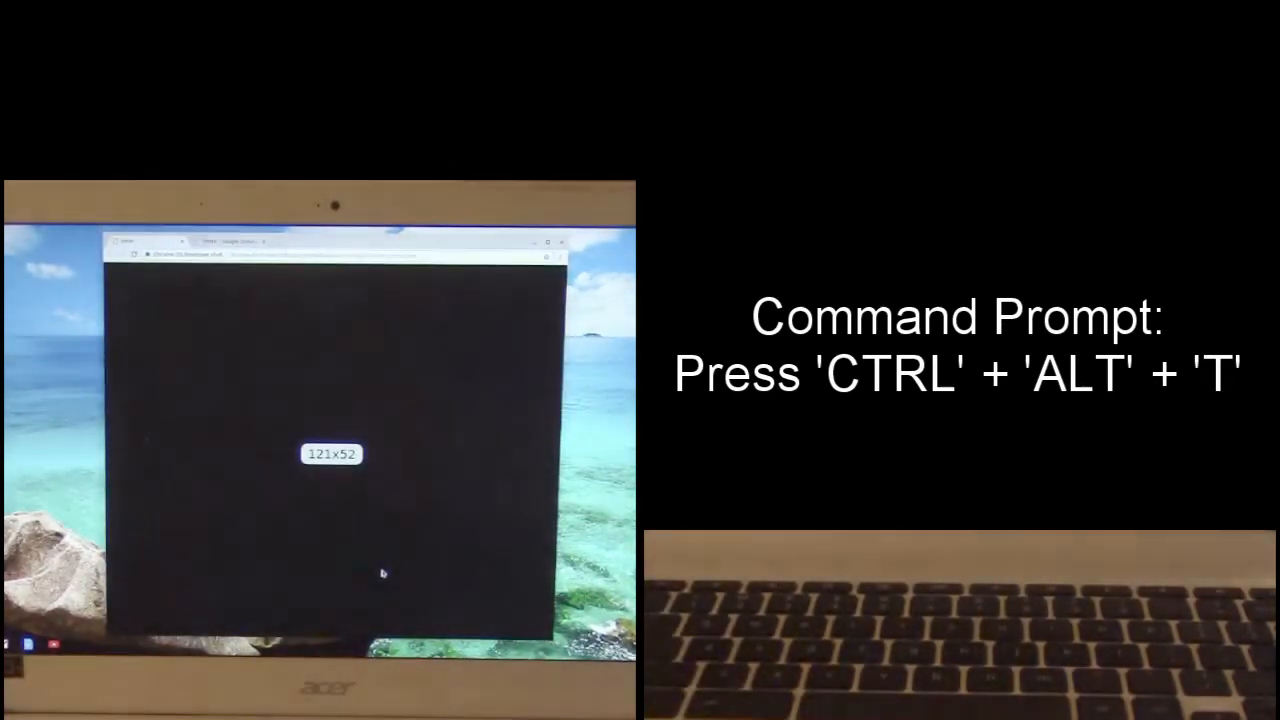
pyautogui.press('ctrl+alt+t')
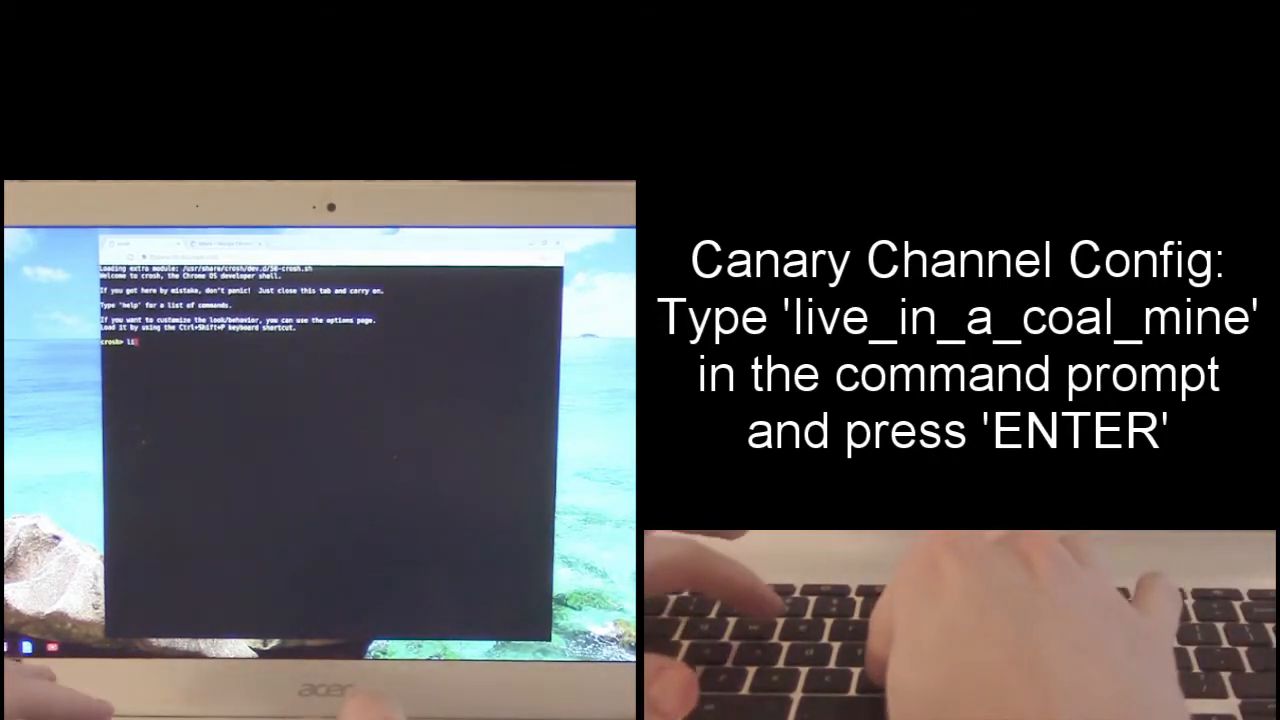
pyautogui.write('live_in_a_coal_mine')
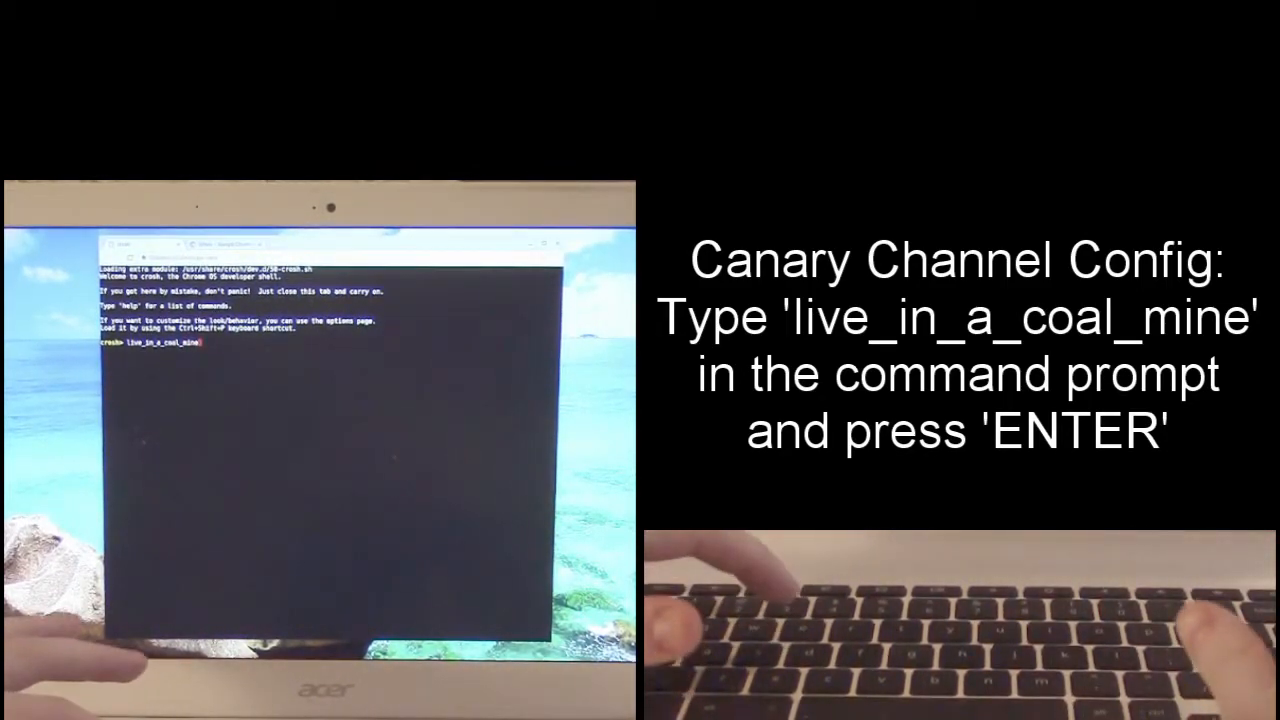
# Run the live_in_a_coal_mine command to switch to the Canary channel.
pyautogui.press('Return')
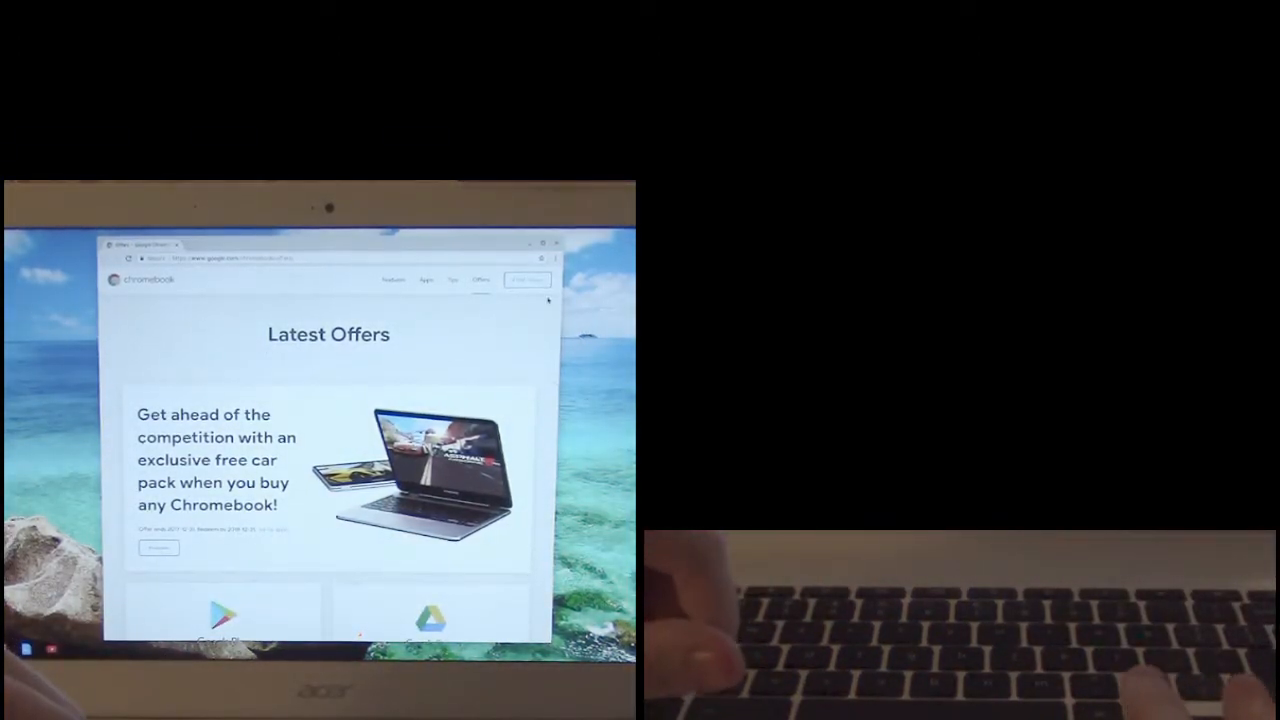
# Open Settings from the Chrome menu and go to About Chrome OS.
pyautogui.click(556, 258)
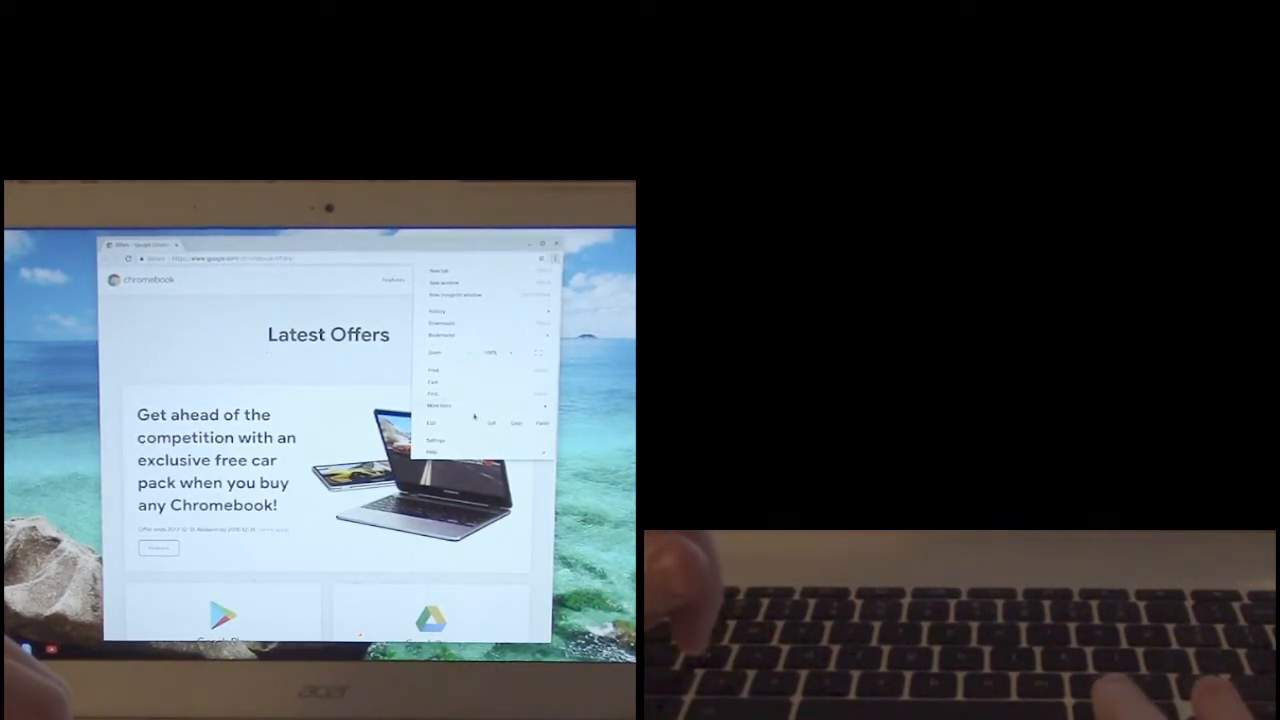
pyautogui.click(436, 440)
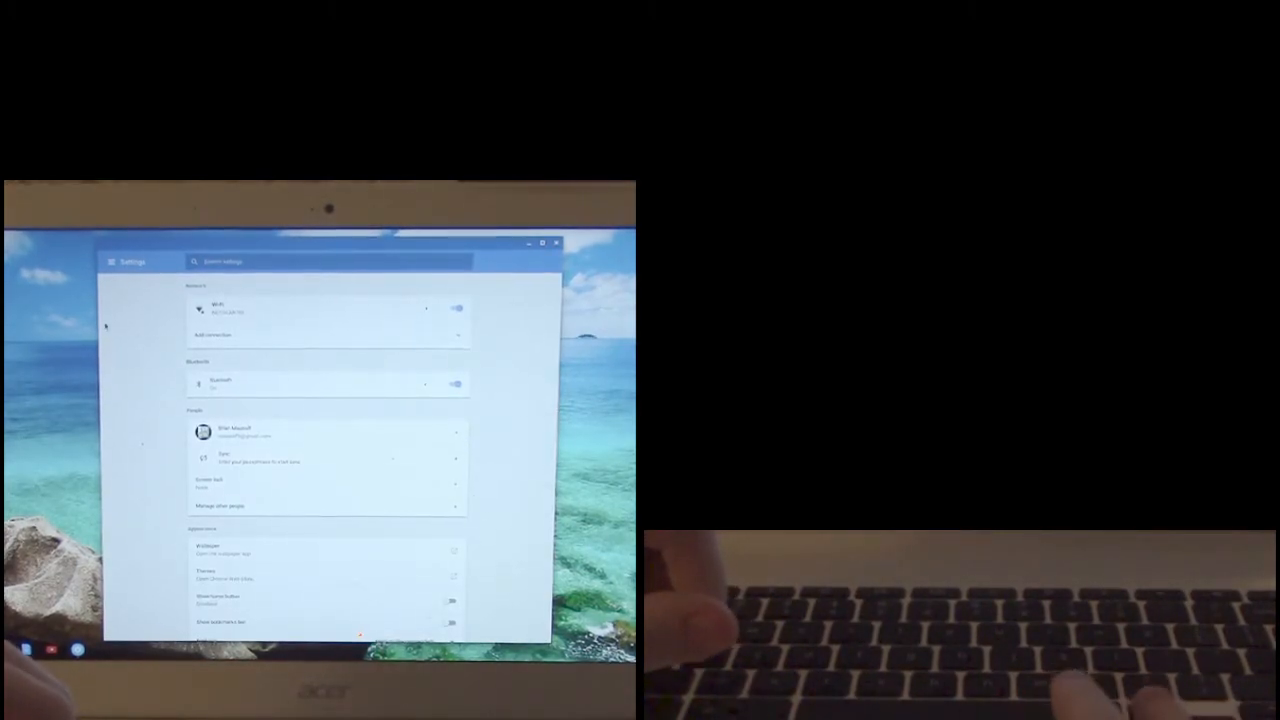
pyautogui.click(111, 261)
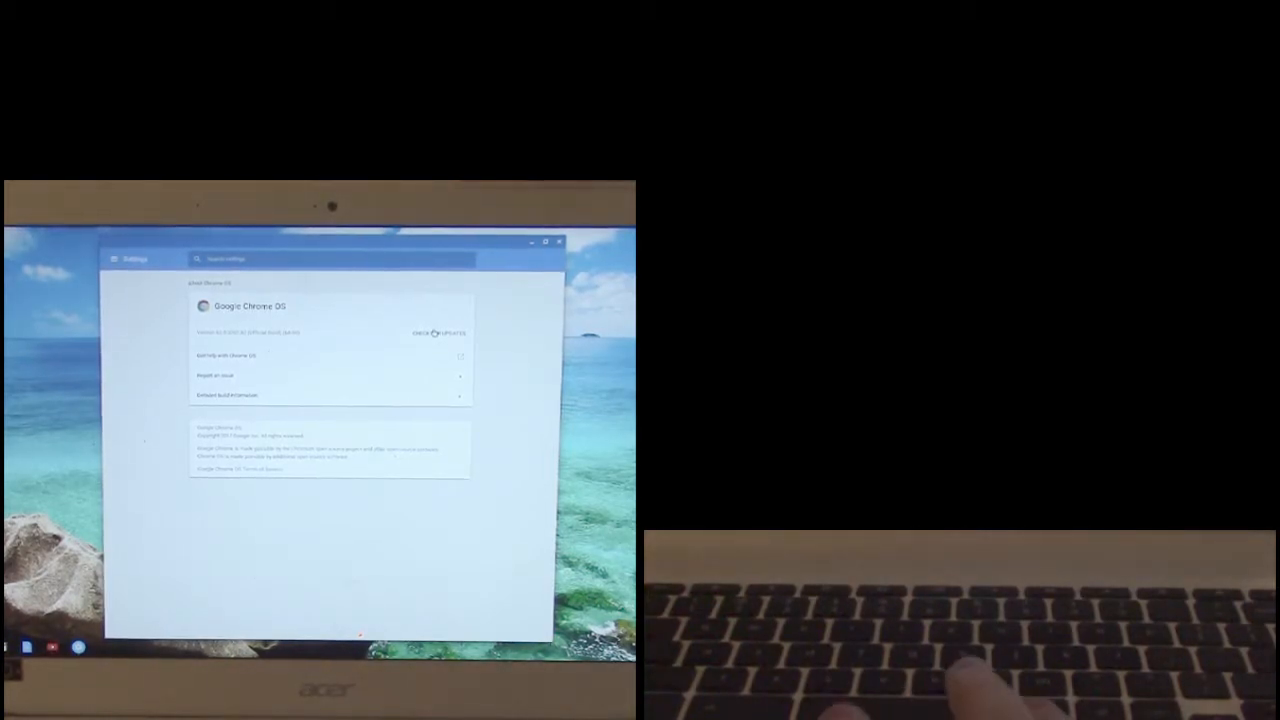
# Check for updates and download the Canary channel build.
pyautogui.click(438, 333)
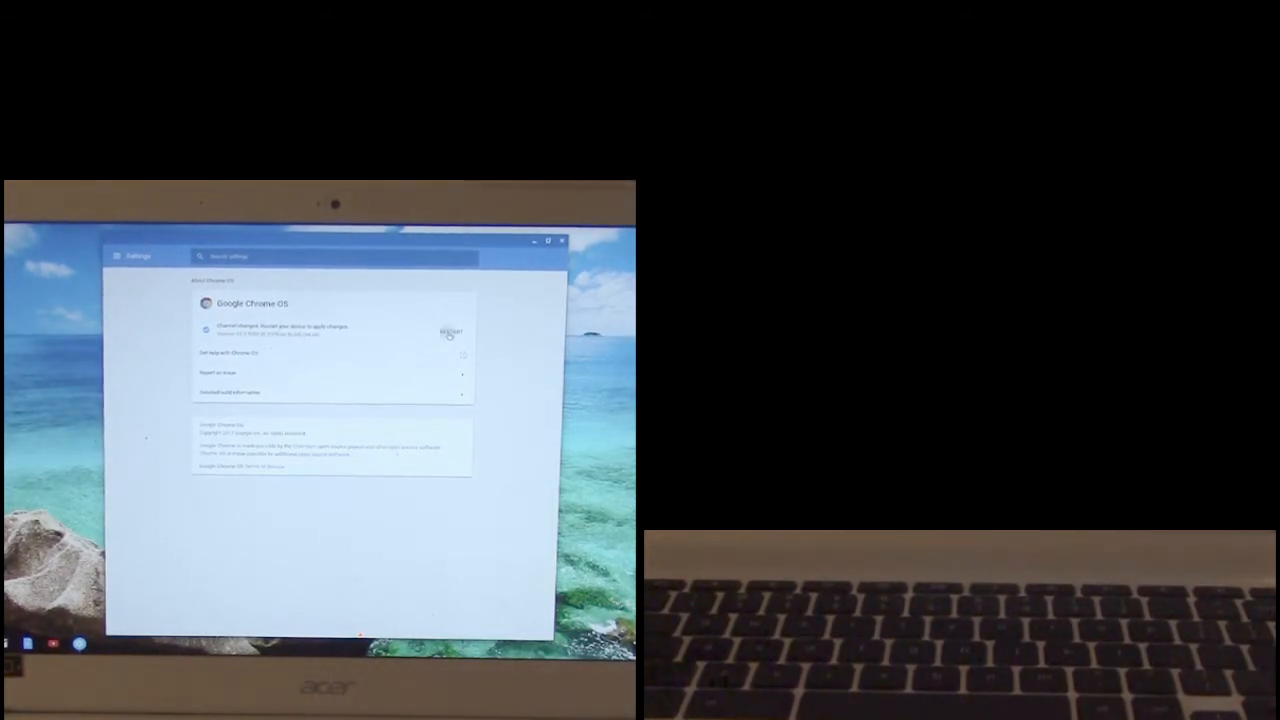
# Restart the Chromebook to apply the Canary channel change.
pyautogui.click(451, 332)
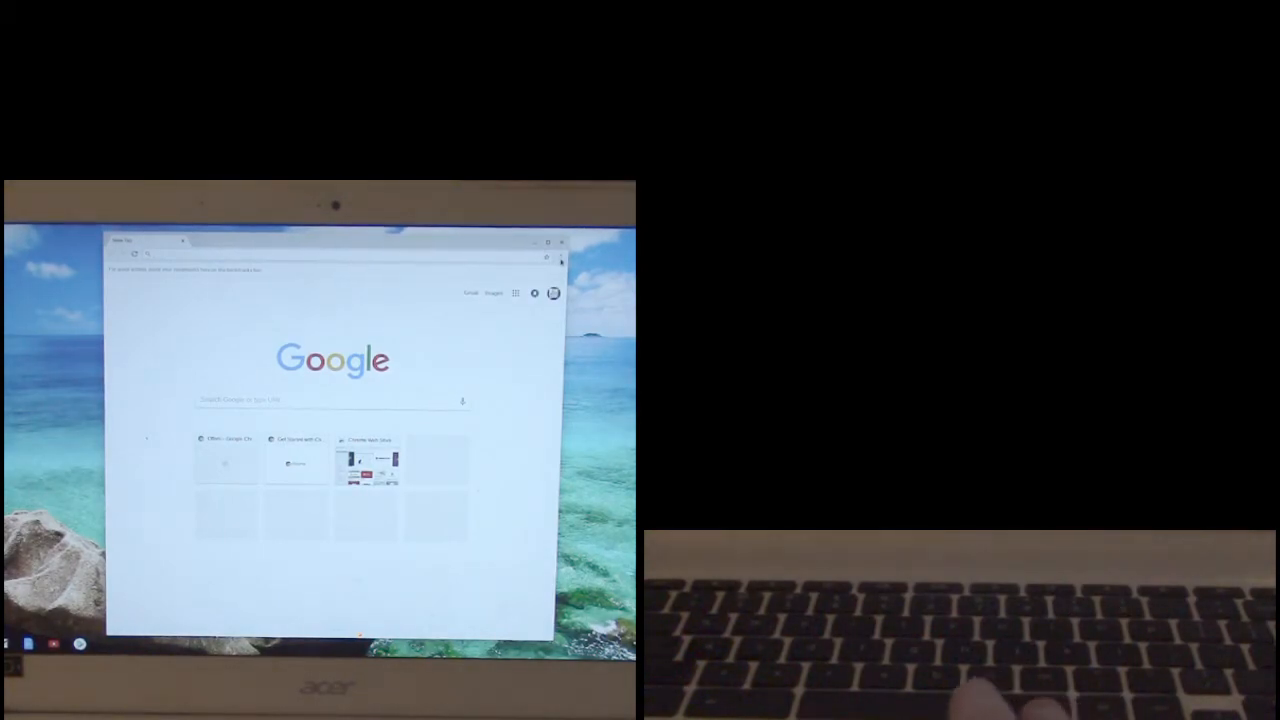
# Reopen Settings from the Chrome menu and show its sections list.
pyautogui.click(561, 259)
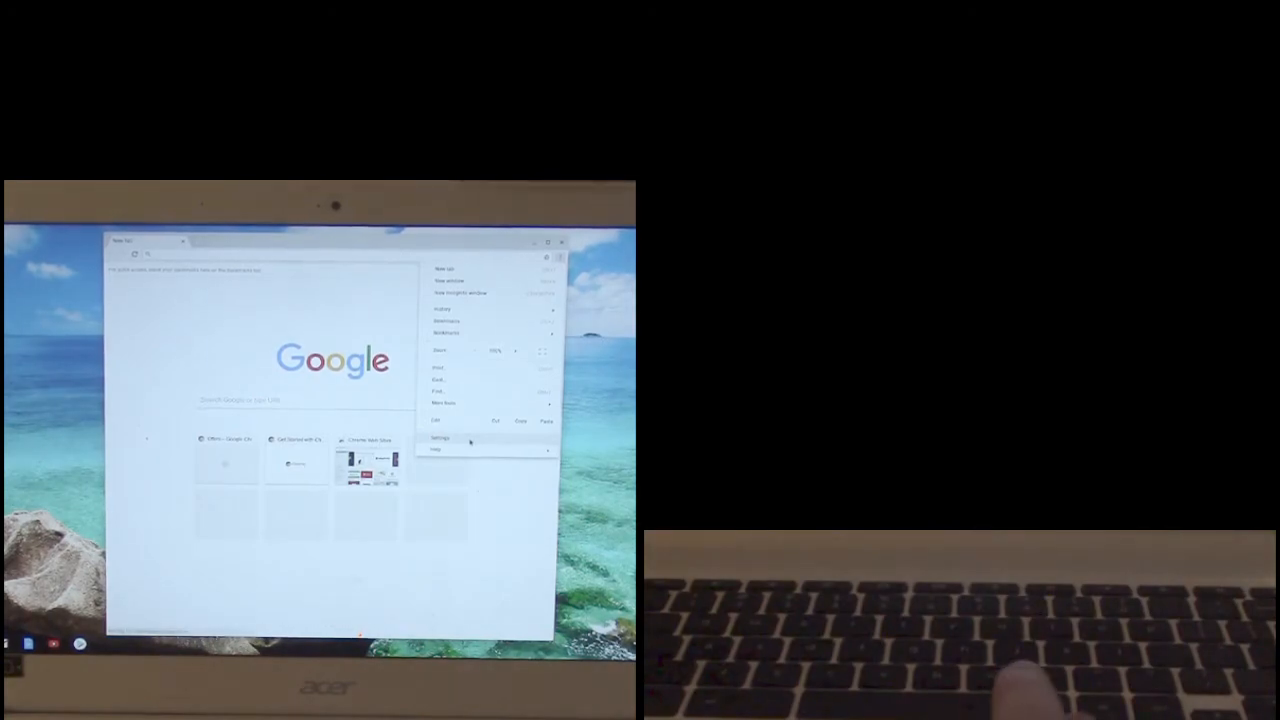
pyautogui.click(441, 438)
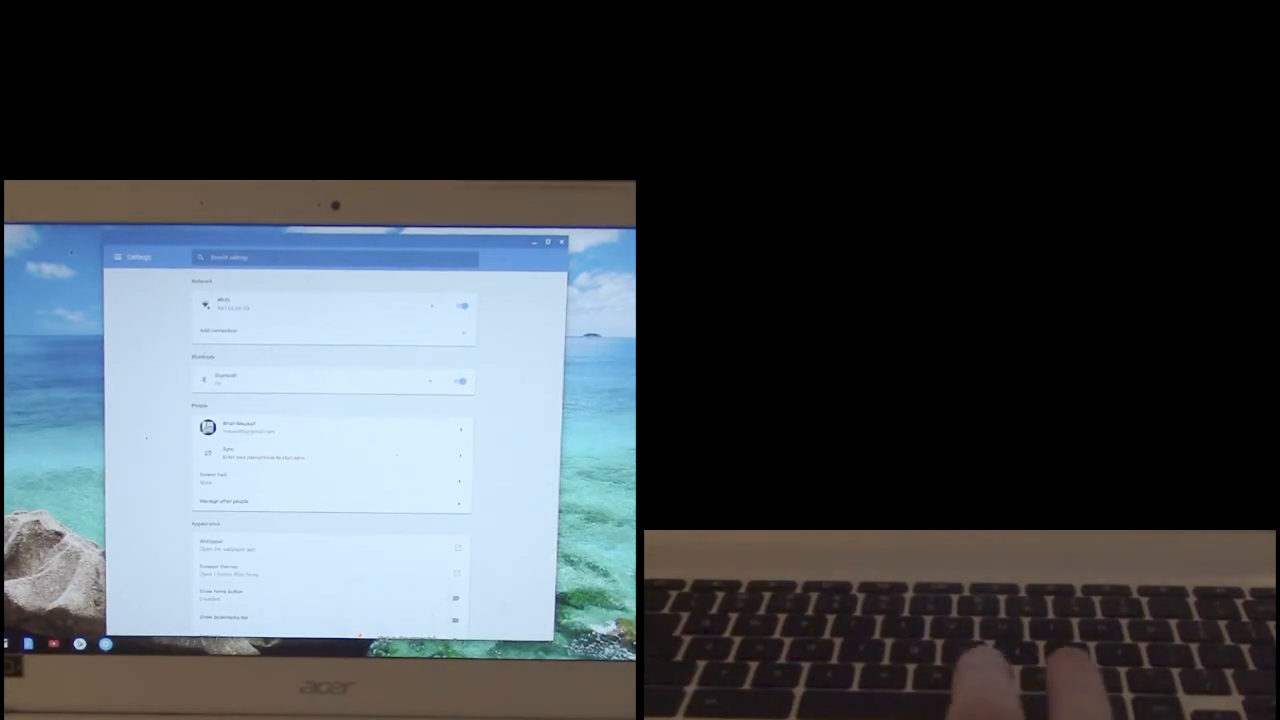
pyautogui.click(118, 257)
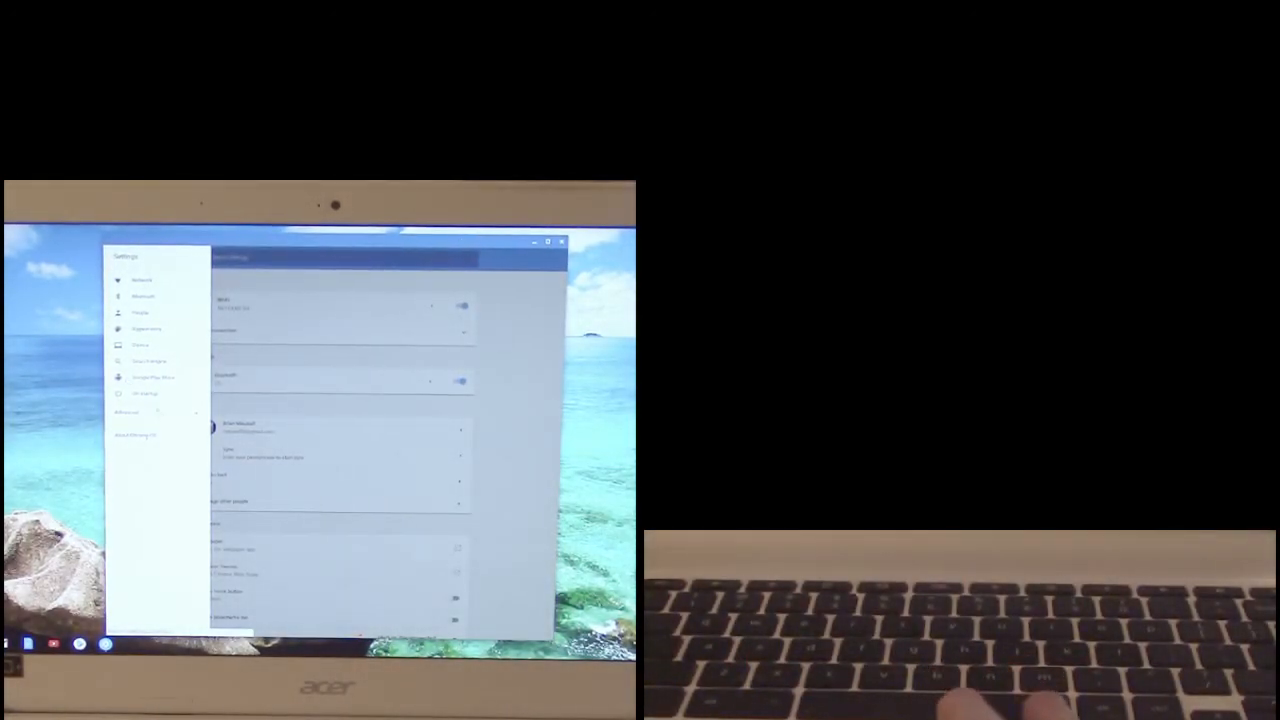